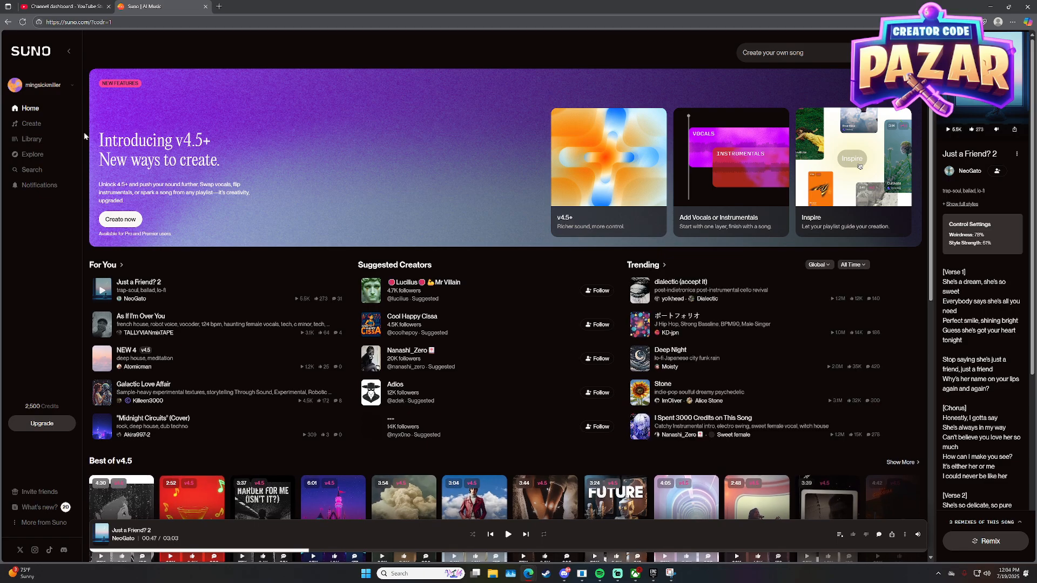
pyautogui.moveTo(100, 132)
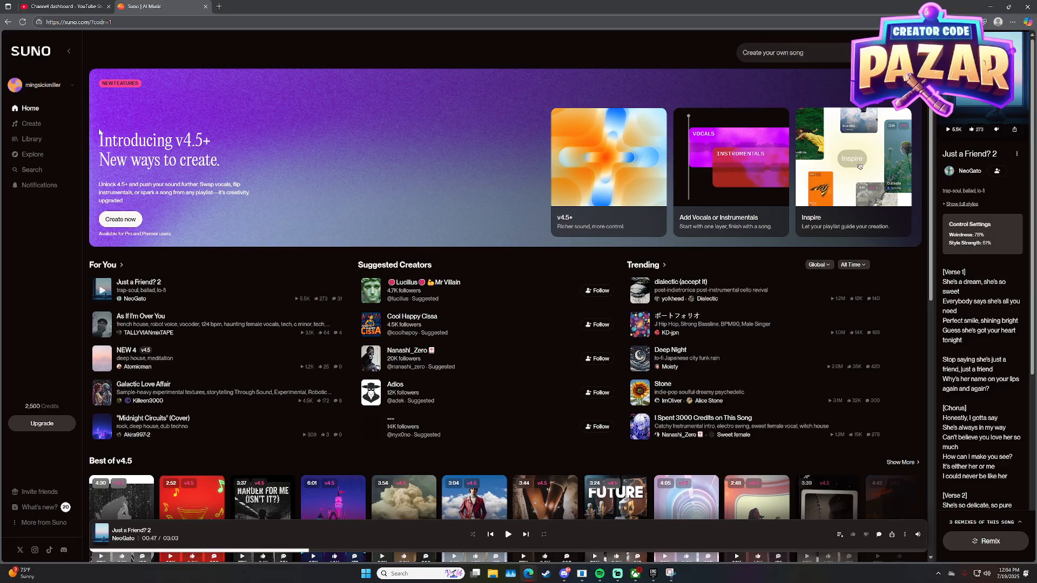
# - Open the Library and load 'Dropped in from the sky again' into the Song Editor
pyautogui.click(31, 139)
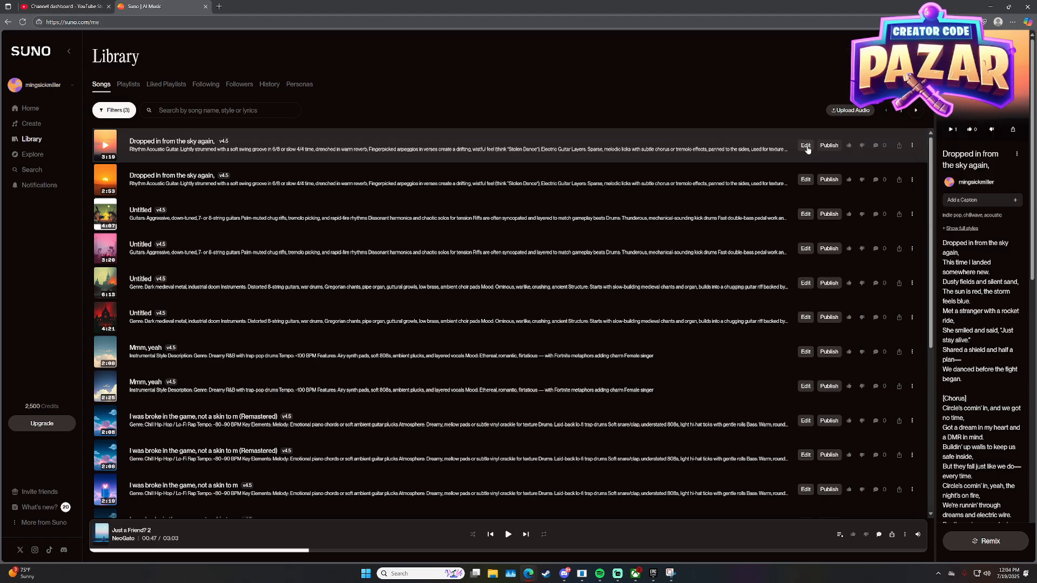
pyautogui.click(805, 146)
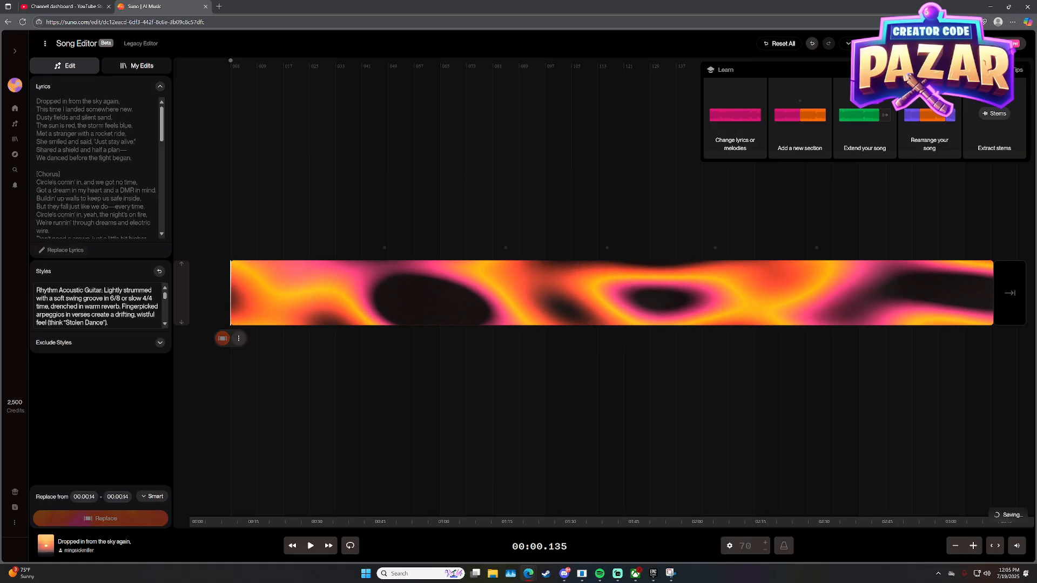
# - Extend 'Dropped in from the sky again' from the track's end to generate two alternates
pyautogui.click(238, 338)
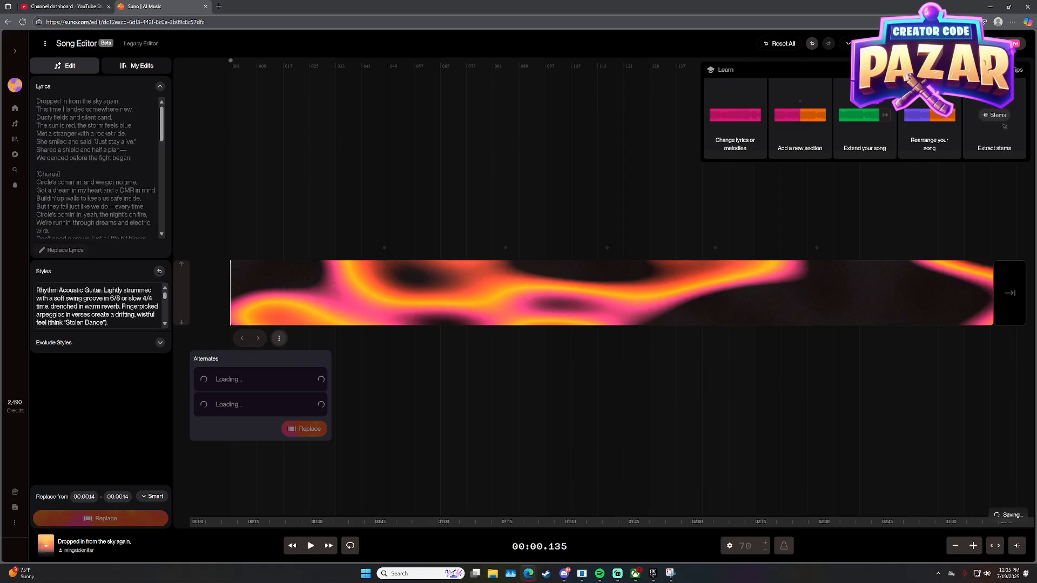